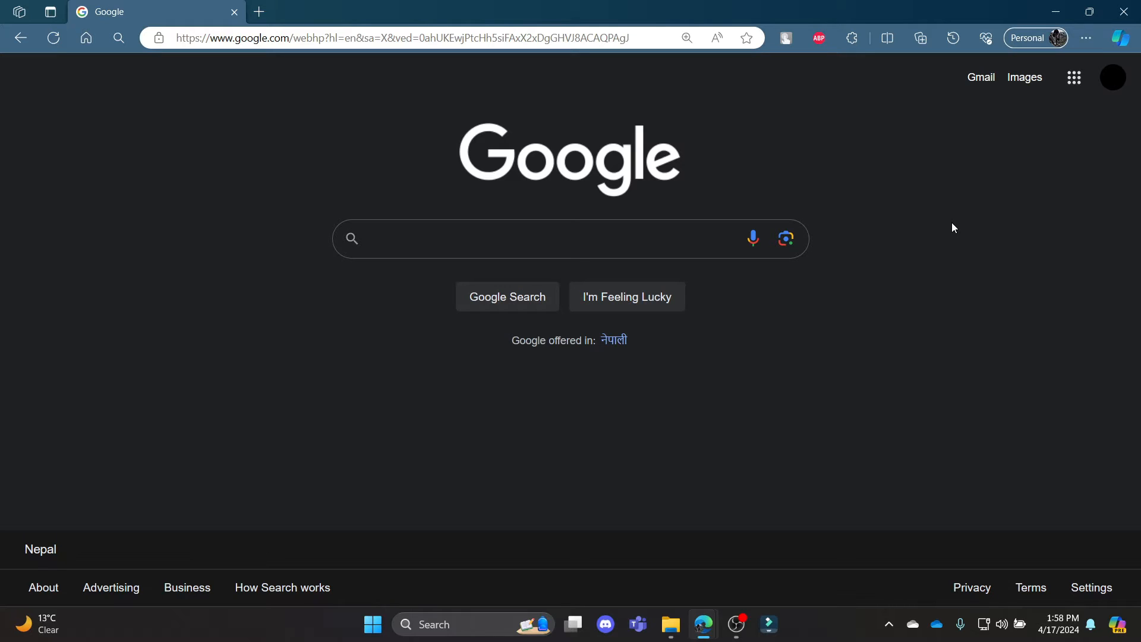
{"action": "mouse_move", "coordinate": [906, 258]}
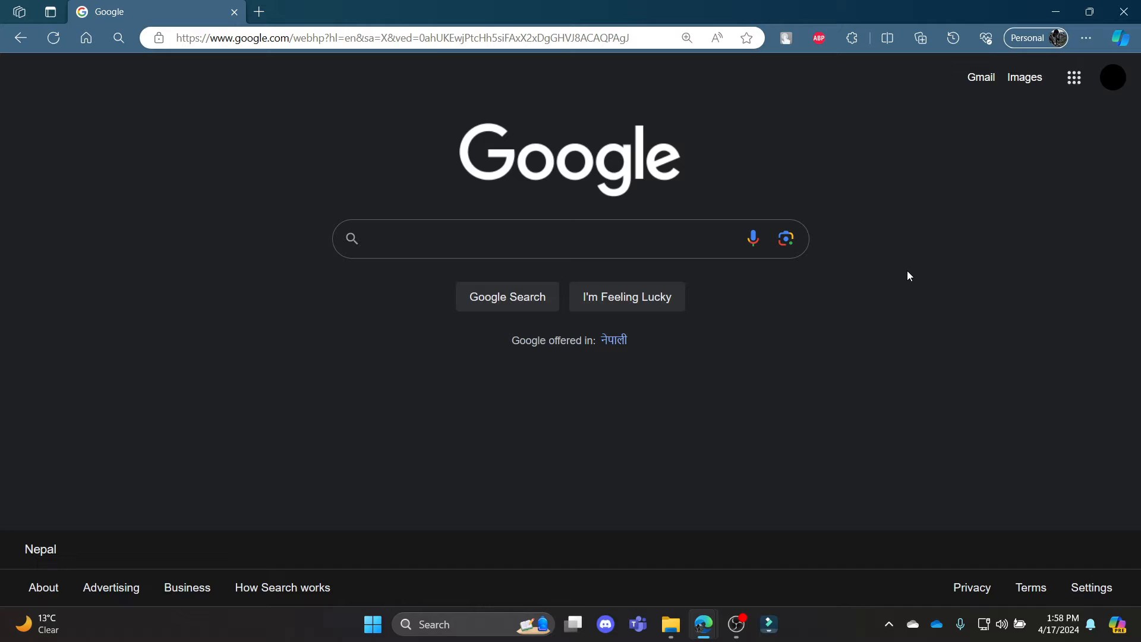
Step: Search Google for 'kangarootime staff login'
{"action": "type", "text": "kangarootime staff login"}
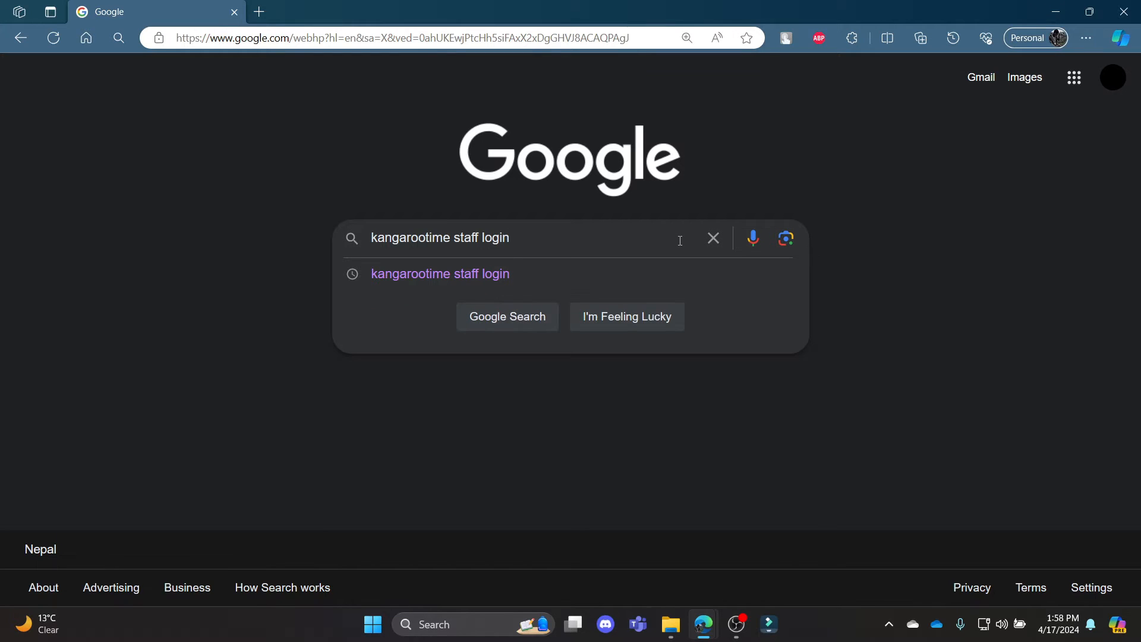
{"action": "left_click", "coordinate": [508, 316]}
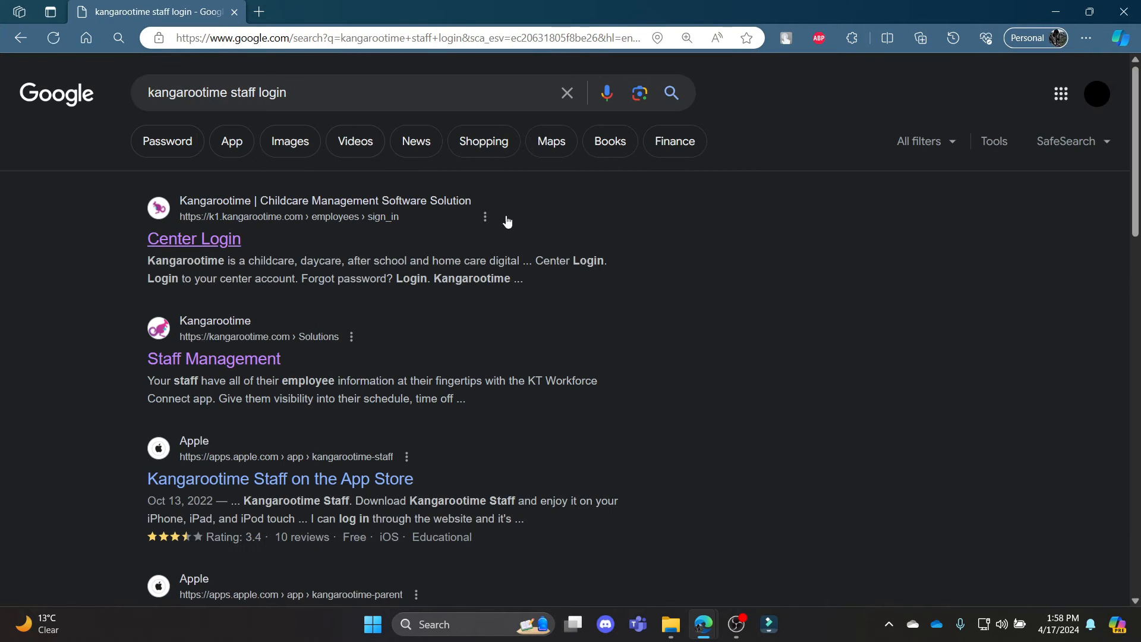
Step: View the Kangarootime Center Login result, then return to the search results
{"action": "left_click", "coordinate": [194, 237]}
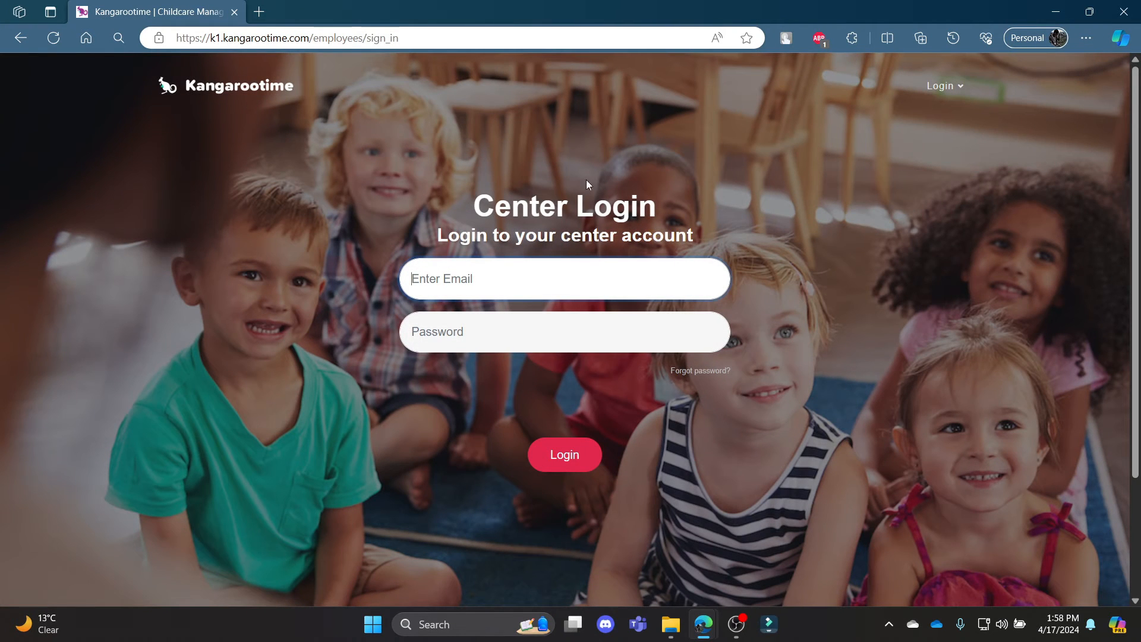
{"action": "mouse_move", "coordinate": [473, 240]}
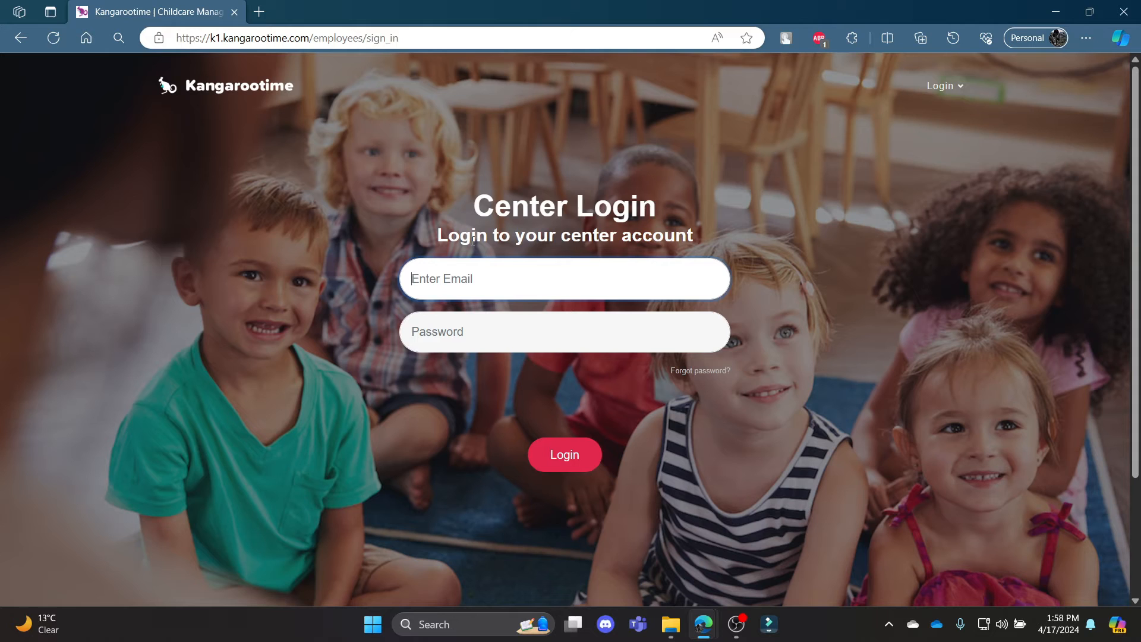
{"action": "mouse_move", "coordinate": [197, 96]}
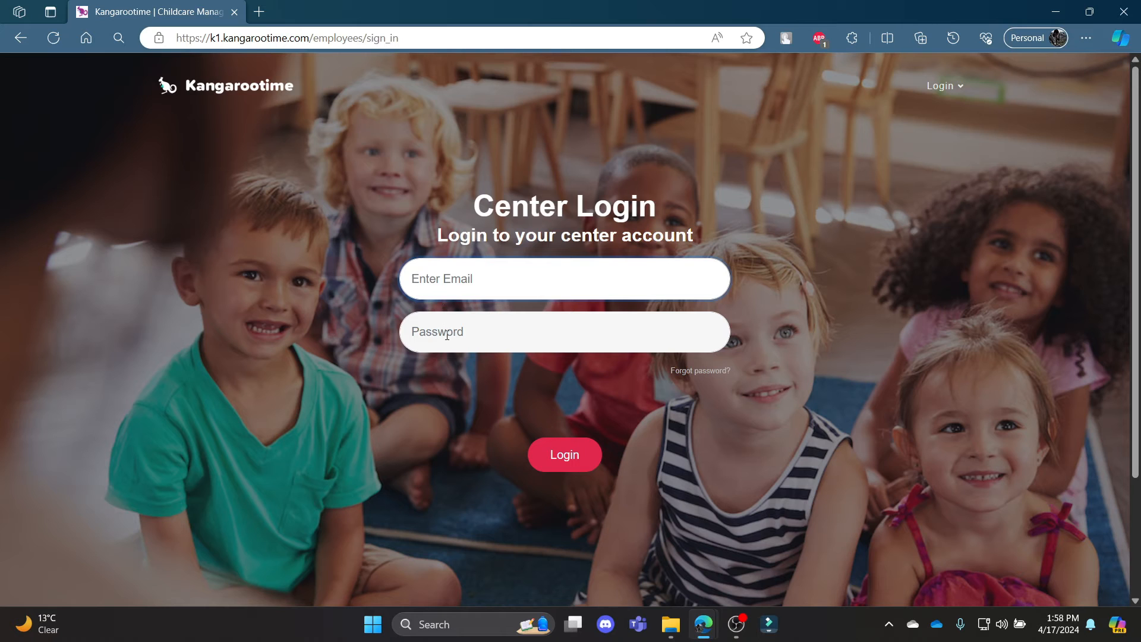
{"action": "mouse_move", "coordinate": [537, 415]}
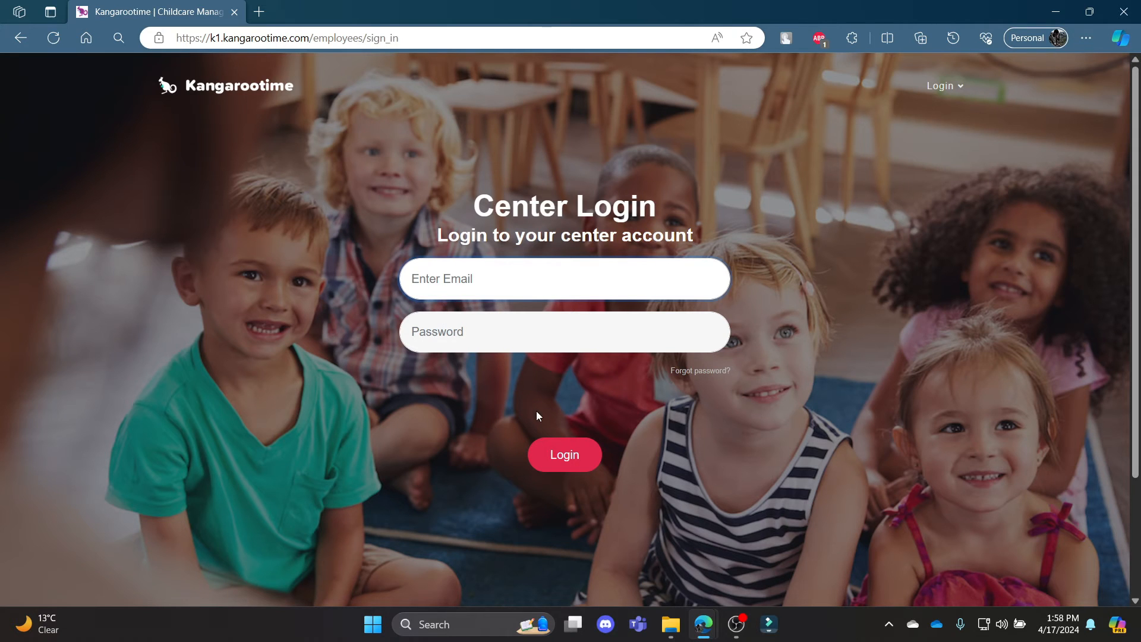
{"action": "mouse_move", "coordinate": [560, 471]}
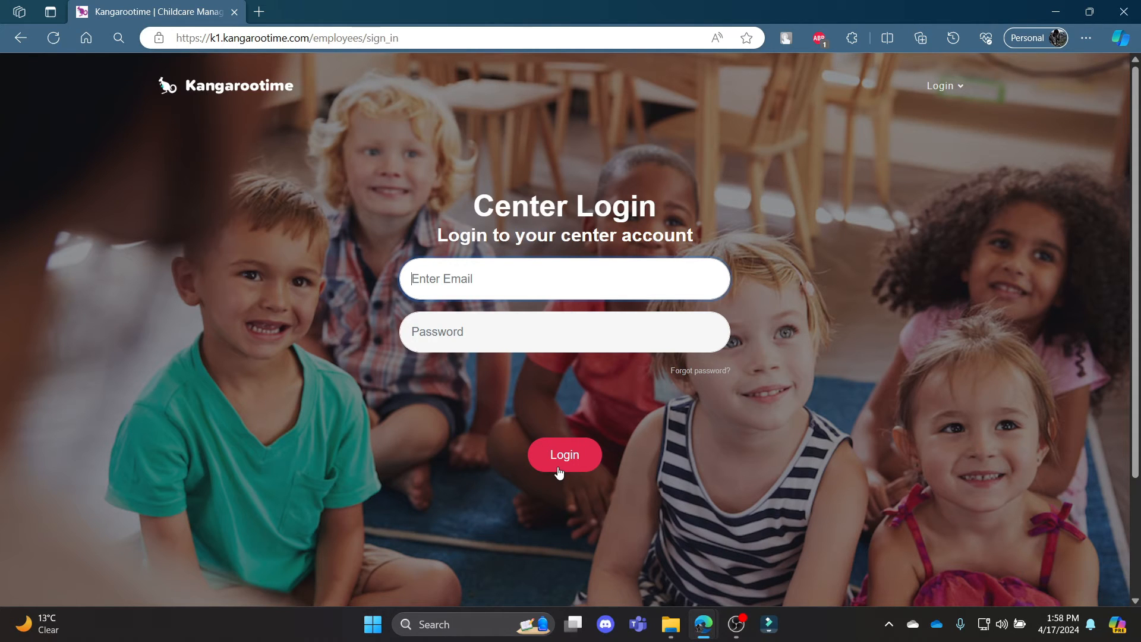
{"action": "left_click", "coordinate": [20, 38]}
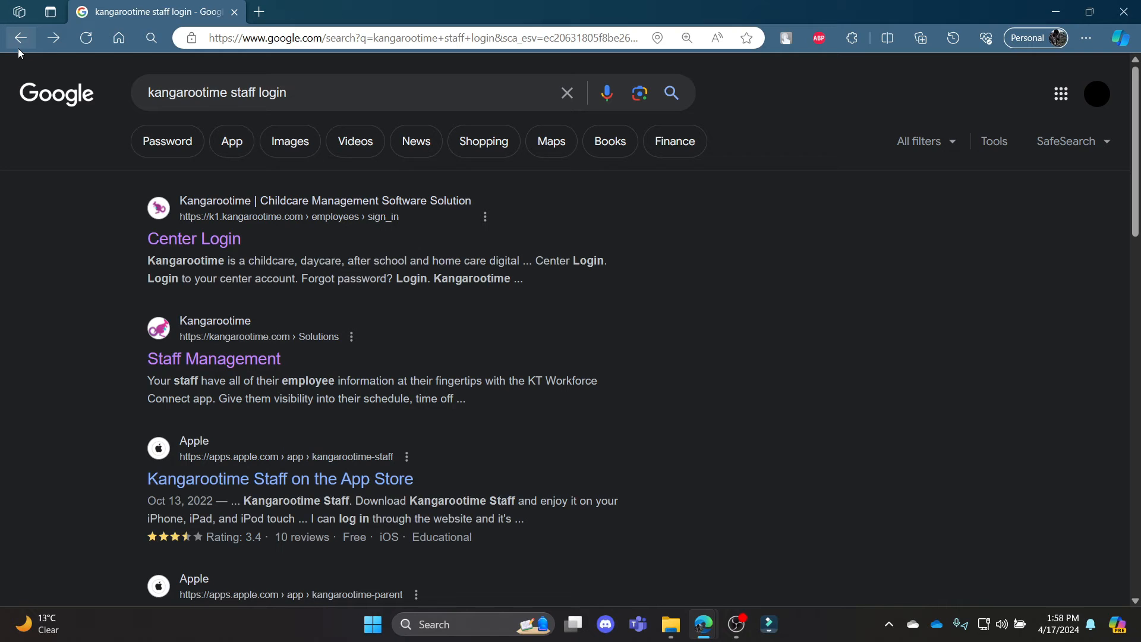
{"action": "mouse_move", "coordinate": [212, 359]}
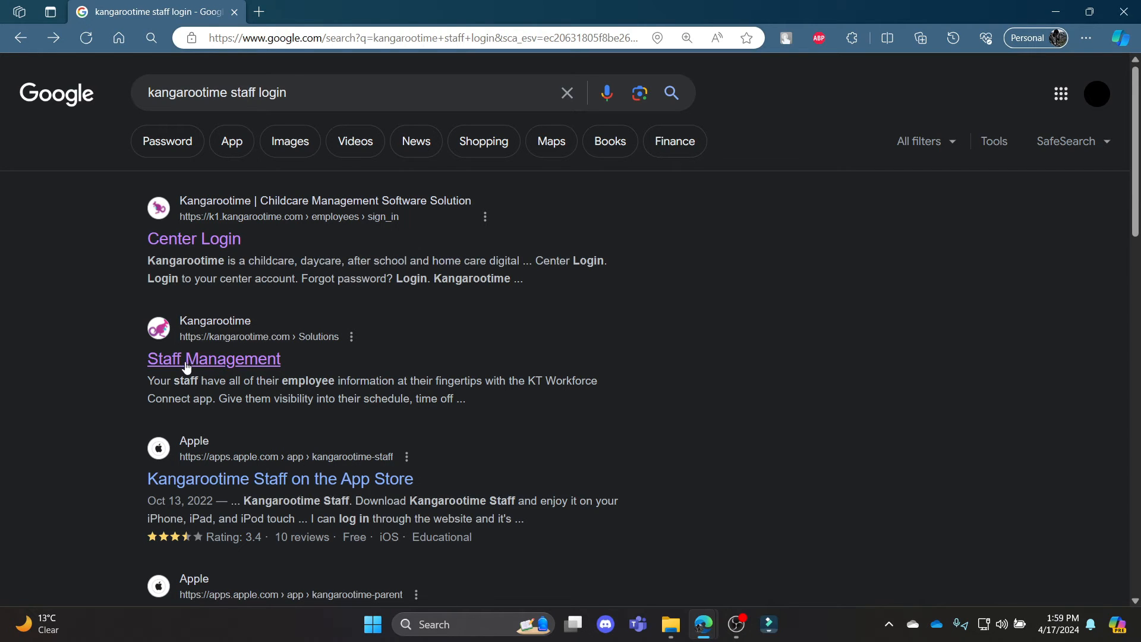
Step: Reach the Center Login page via the Staff Management site's Centers Login option
{"action": "left_click", "coordinate": [212, 358]}
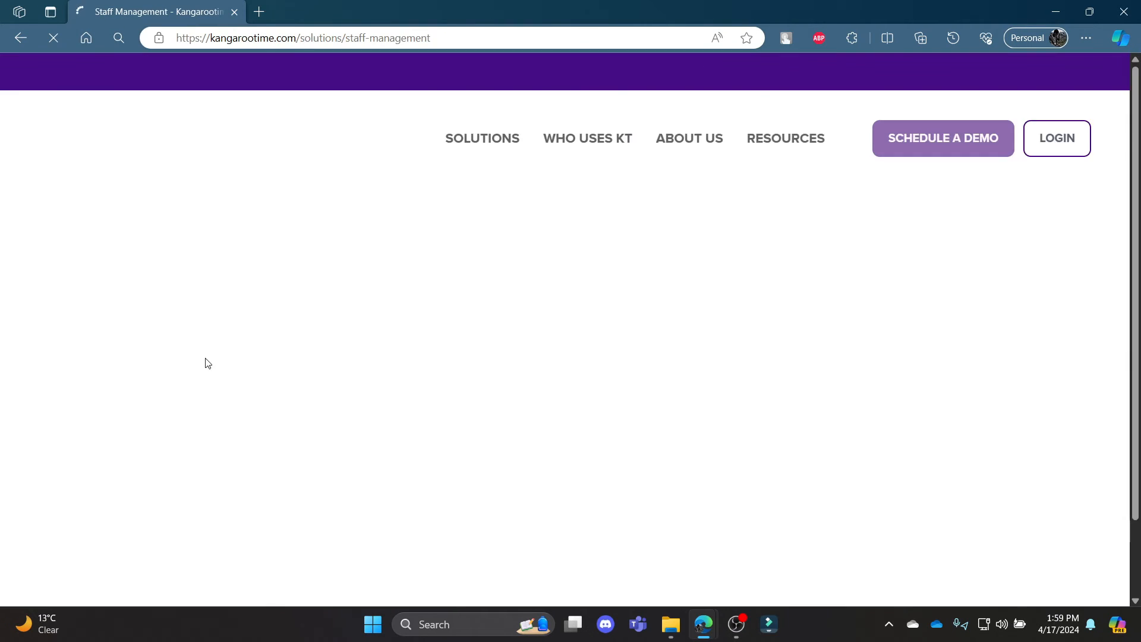
{"action": "left_click", "coordinate": [1055, 138]}
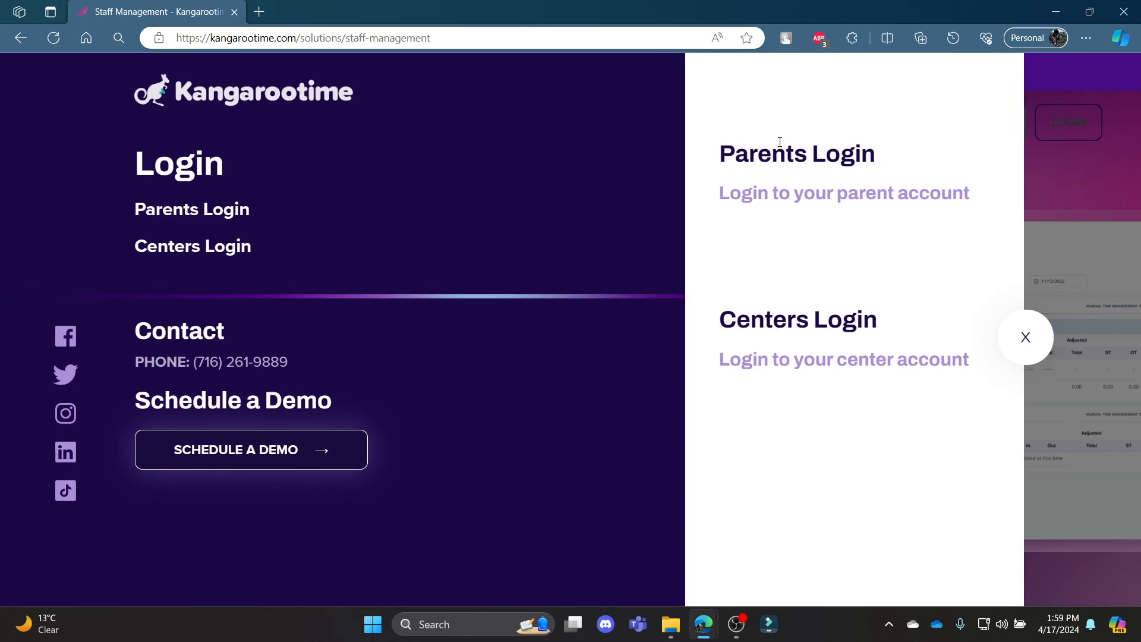
{"action": "left_click", "coordinate": [202, 246]}
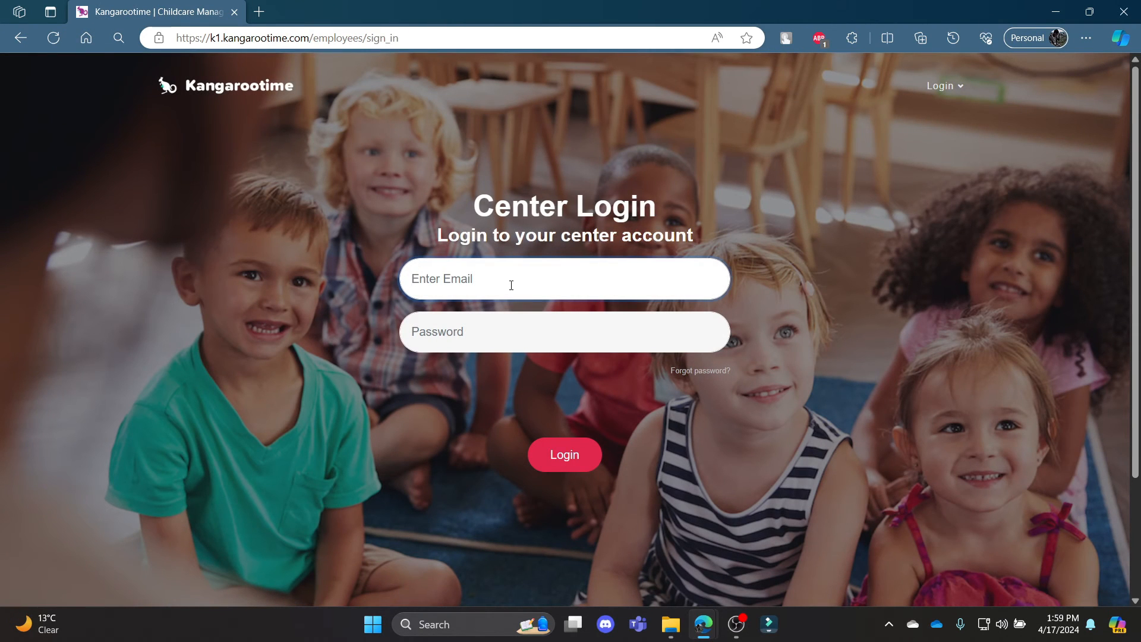
{"action": "mouse_move", "coordinate": [567, 274]}
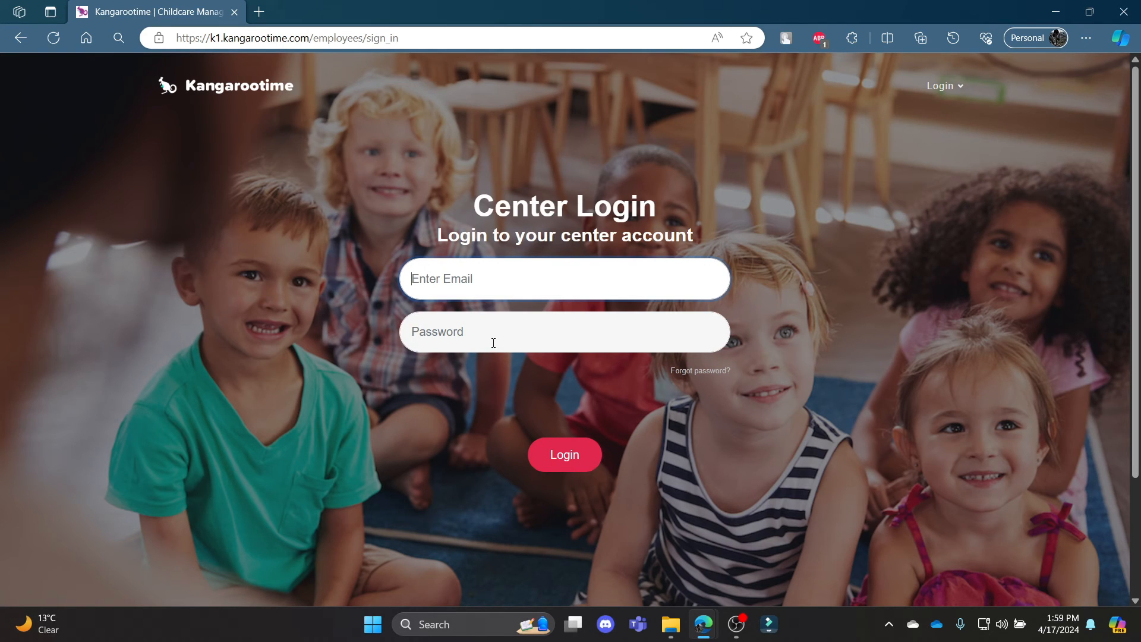
{"action": "mouse_move", "coordinate": [522, 385]}
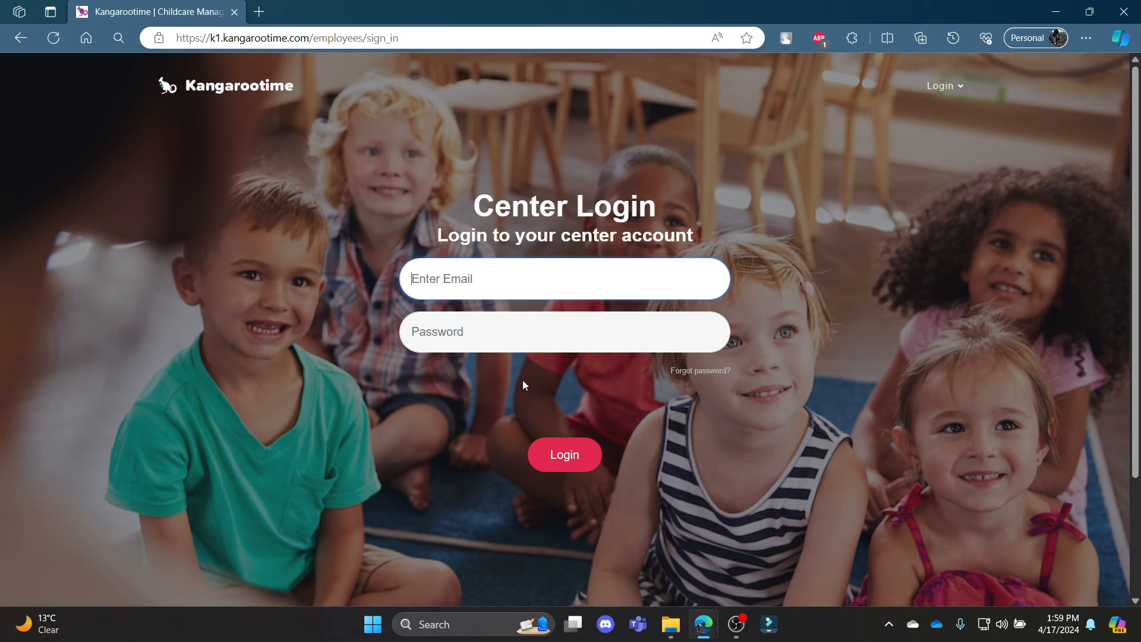
{"action": "mouse_move", "coordinate": [563, 454]}
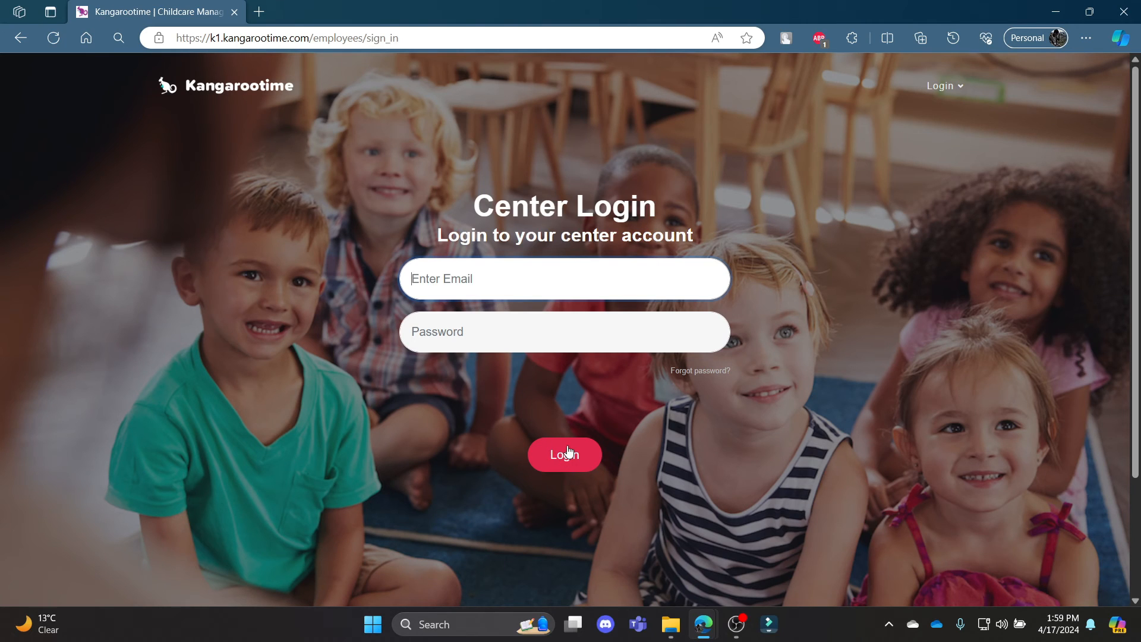
{"action": "mouse_move", "coordinate": [449, 278]}
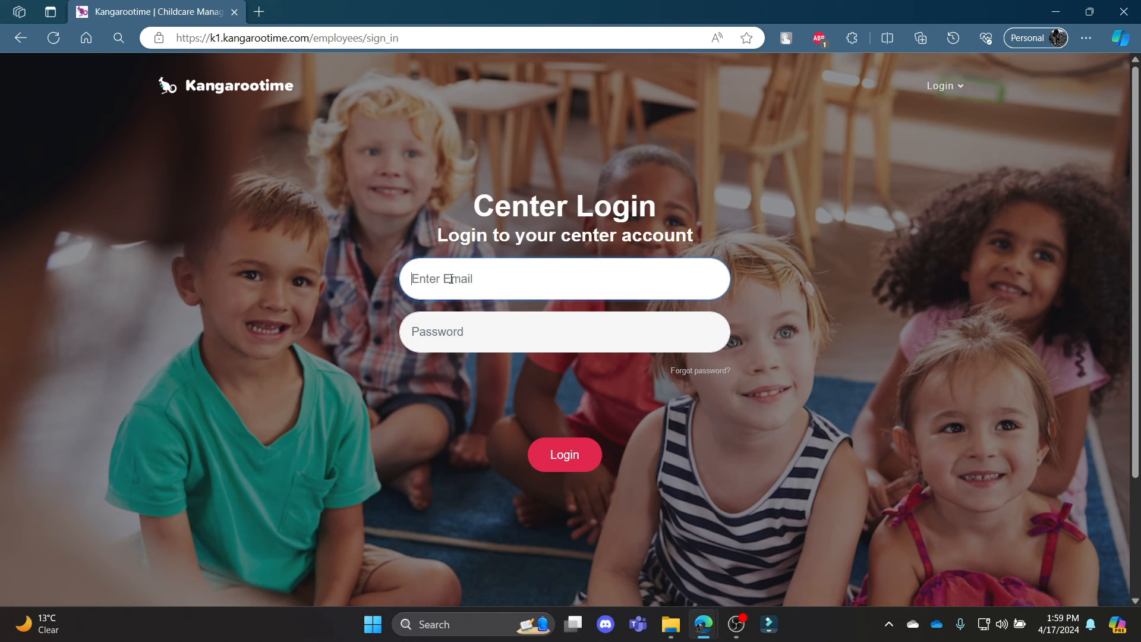